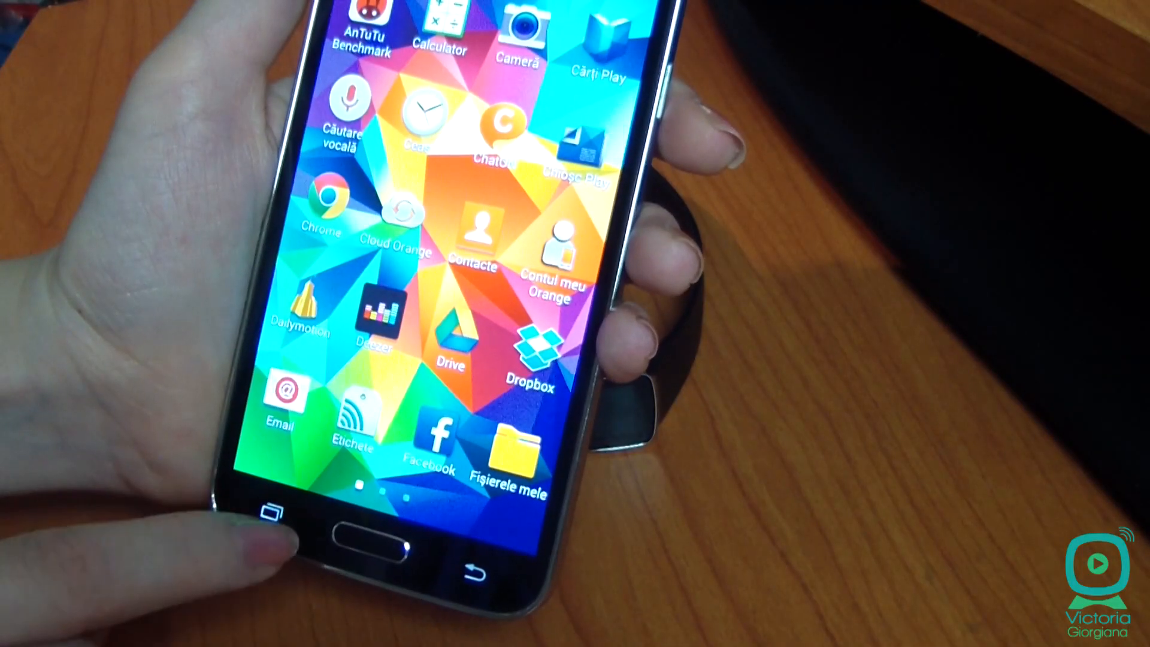
Step: Show the recent apps list with stacked cards for Settings and Messages
{"action": "left_click", "coordinate": [270, 514]}
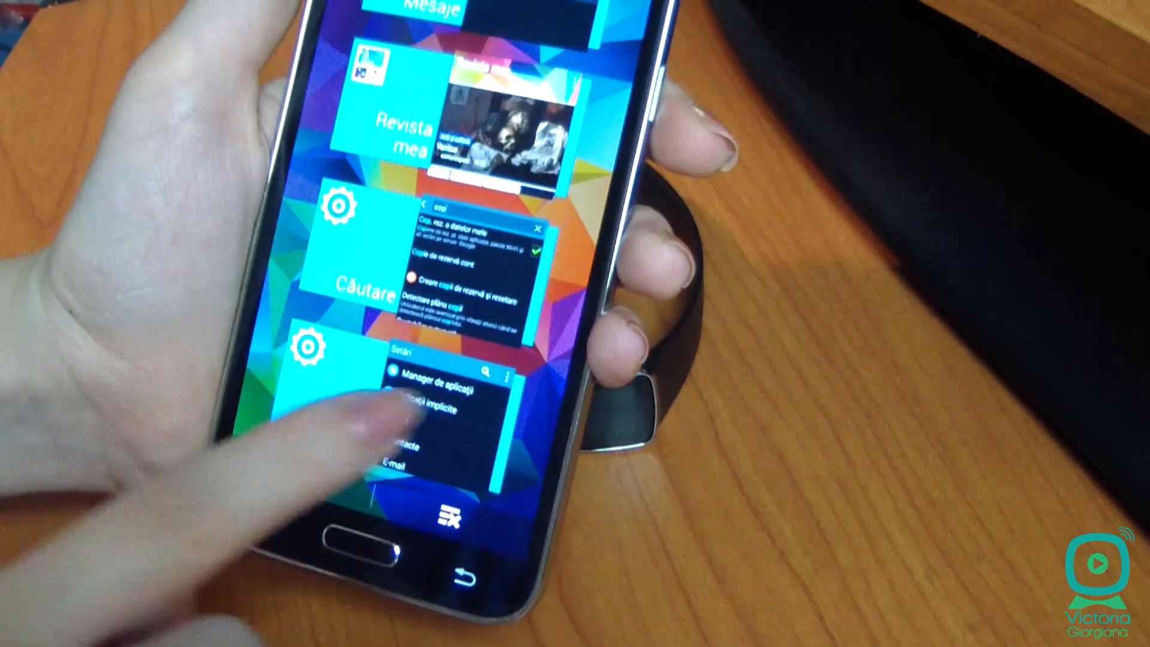